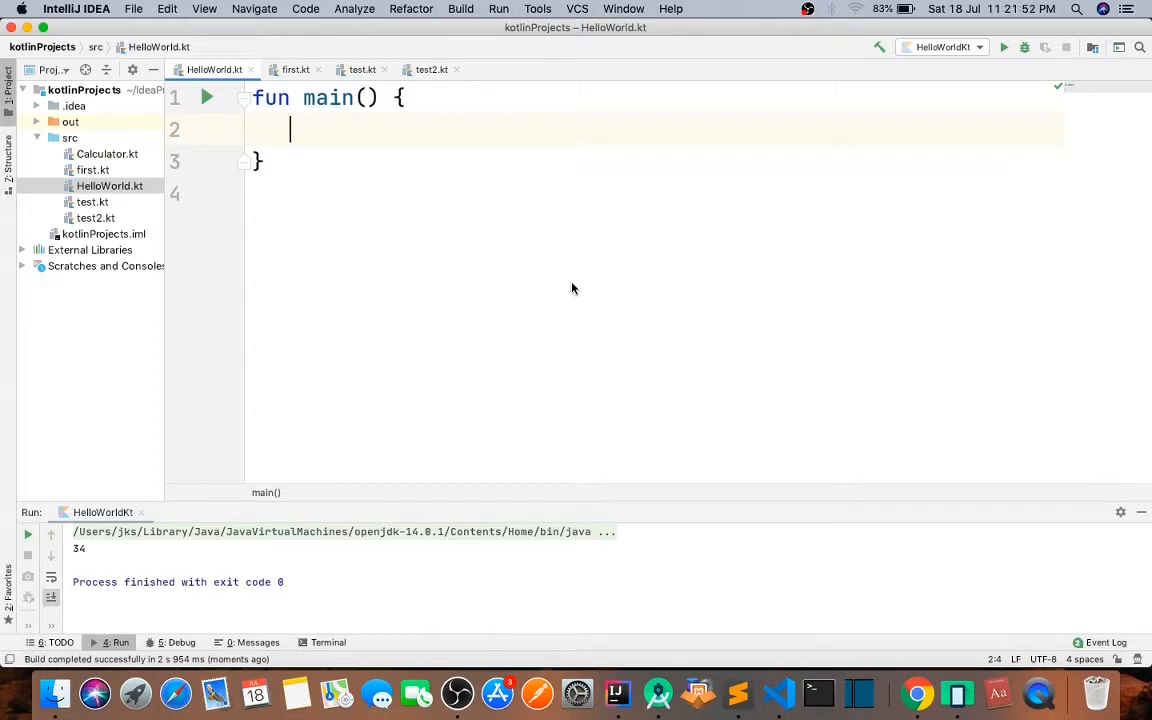
pyautogui.write('var d')
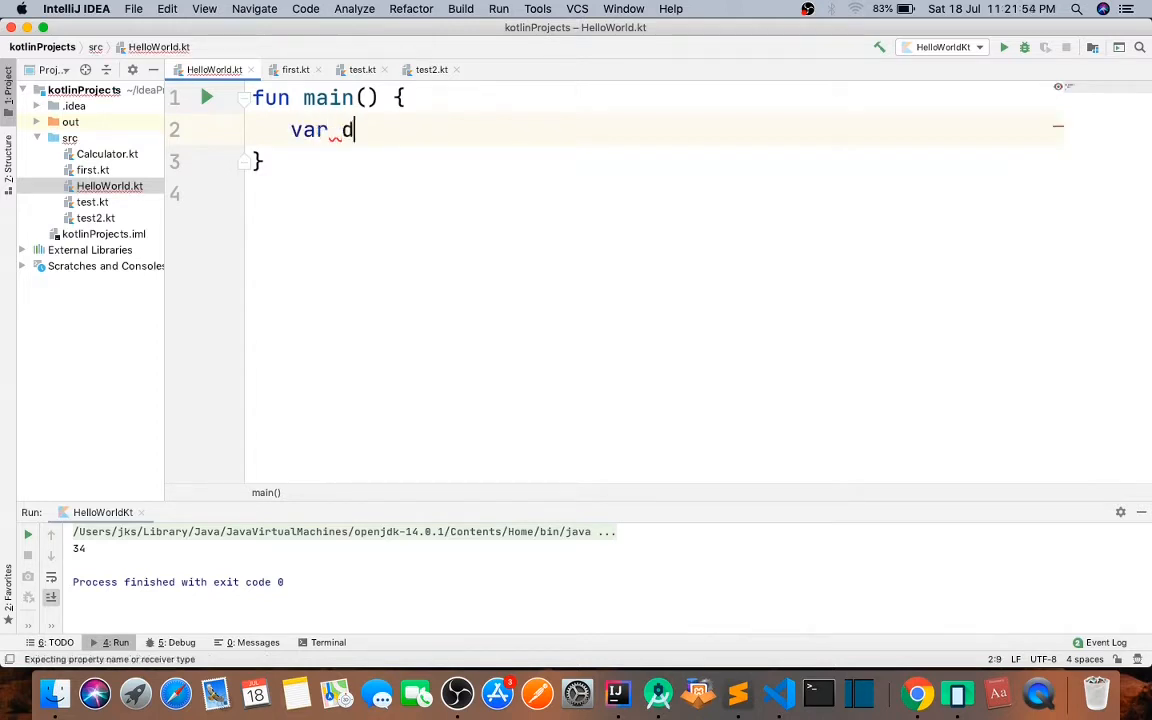
pyautogui.write('ata')
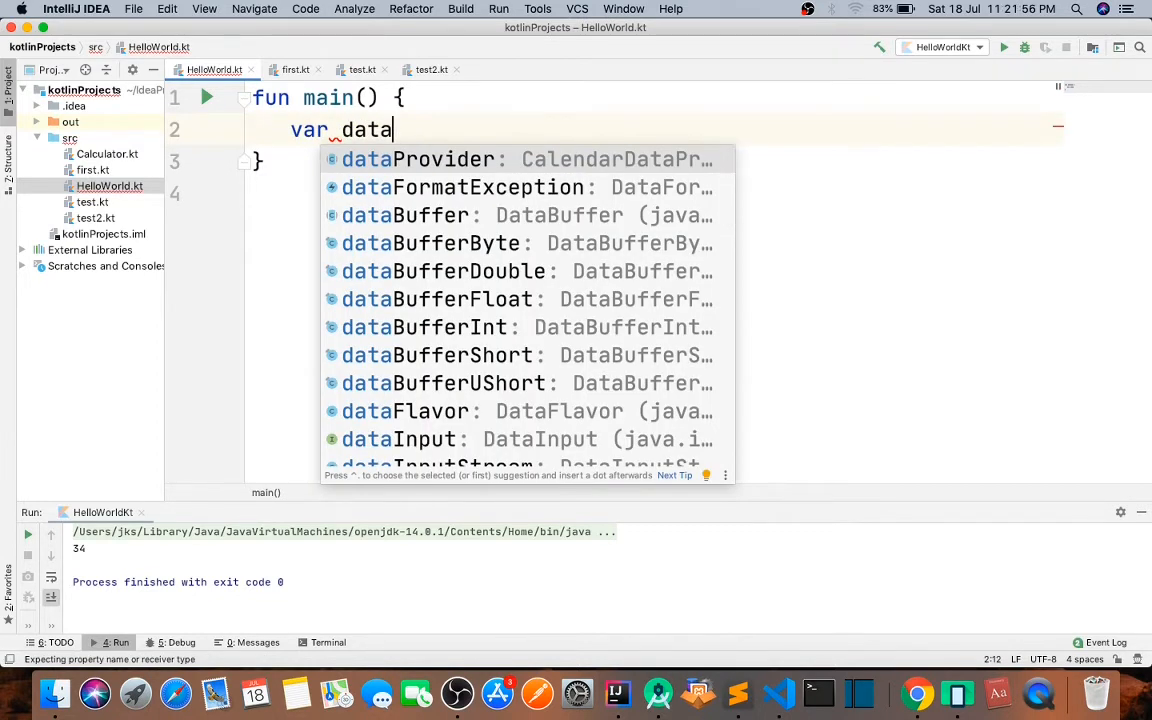
pyautogui.write('=L')
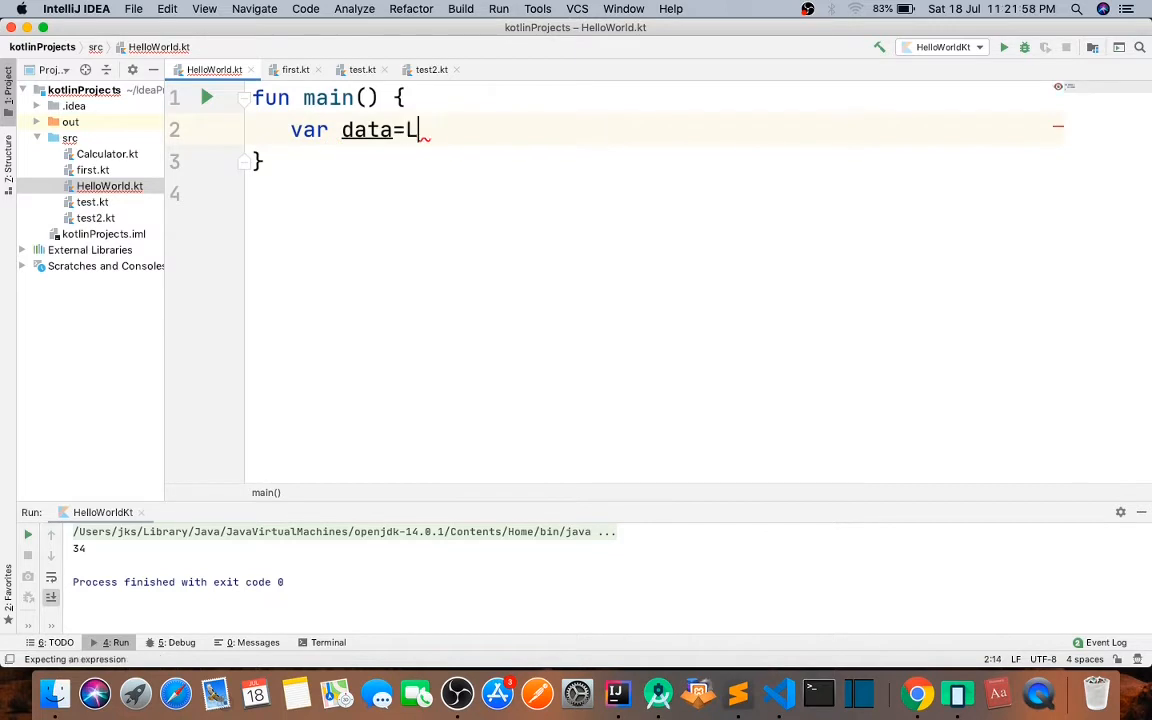
pyautogui.write('ongArray')
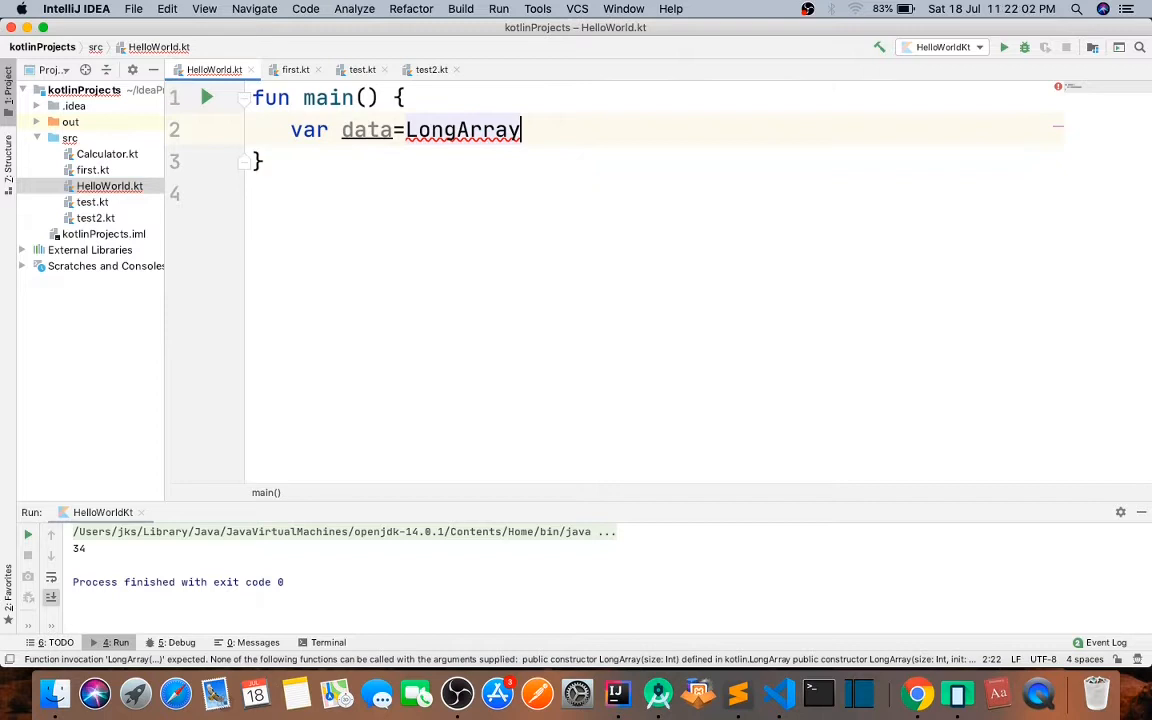
pyautogui.write('()')
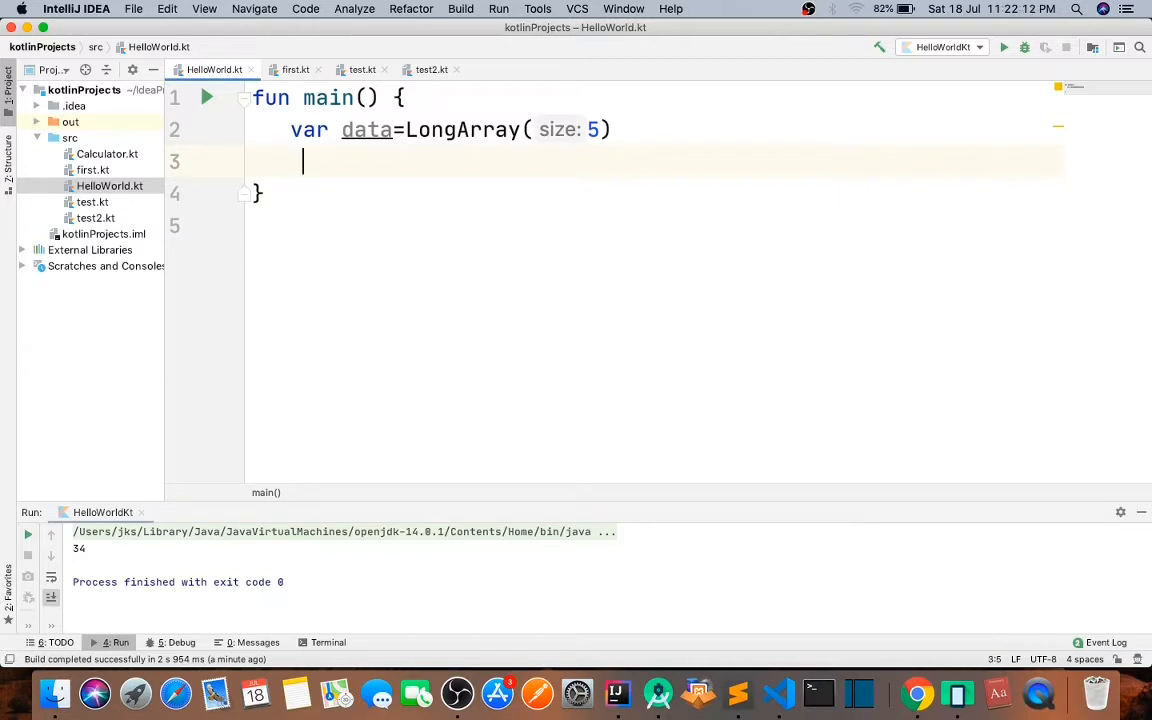
pyautogui.write('data[0]=90')
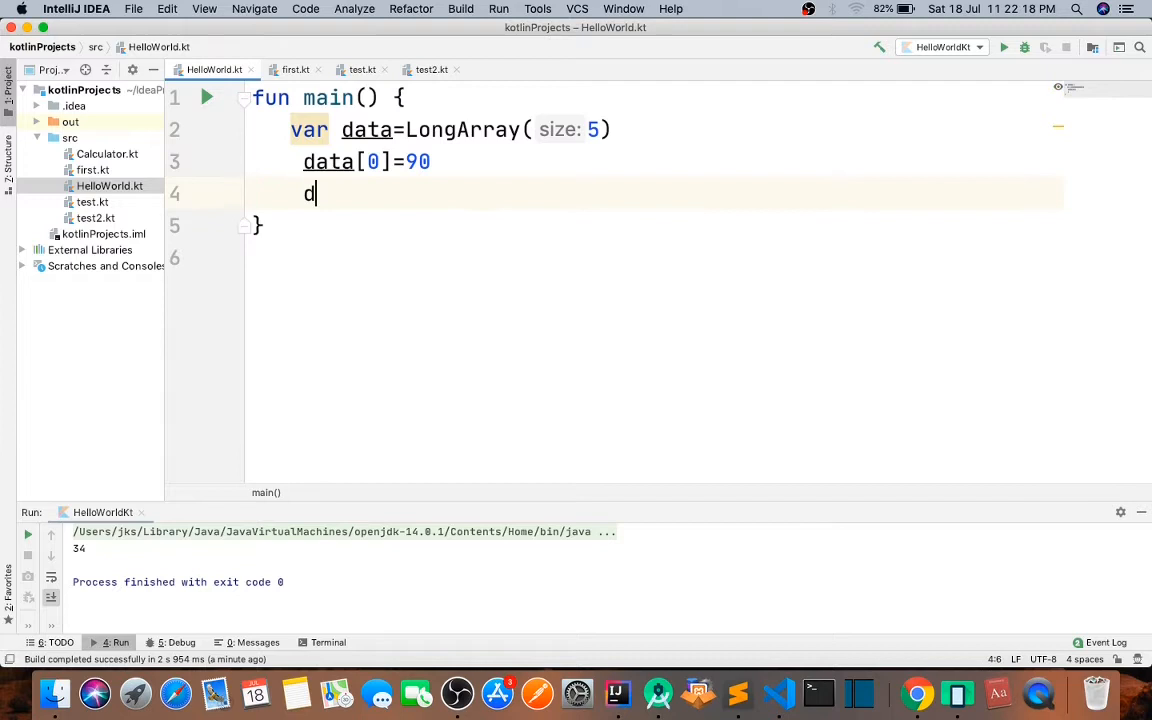
pyautogui.write('ata[89]')
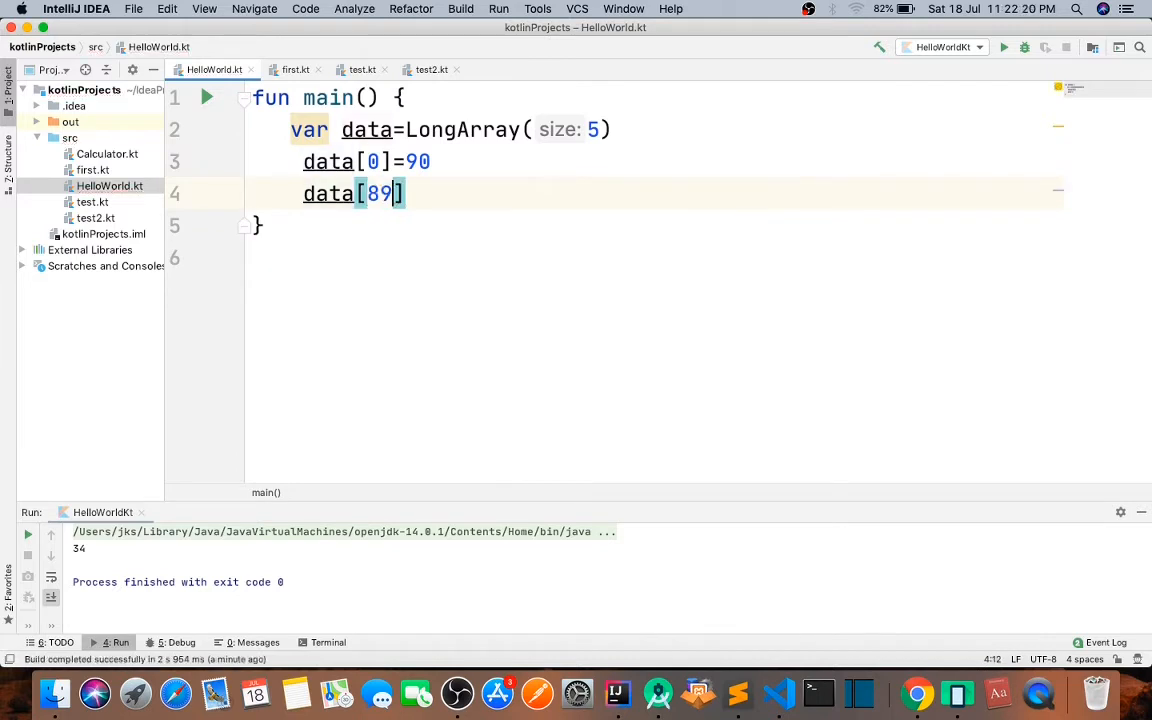
pyautogui.write('1]=7')
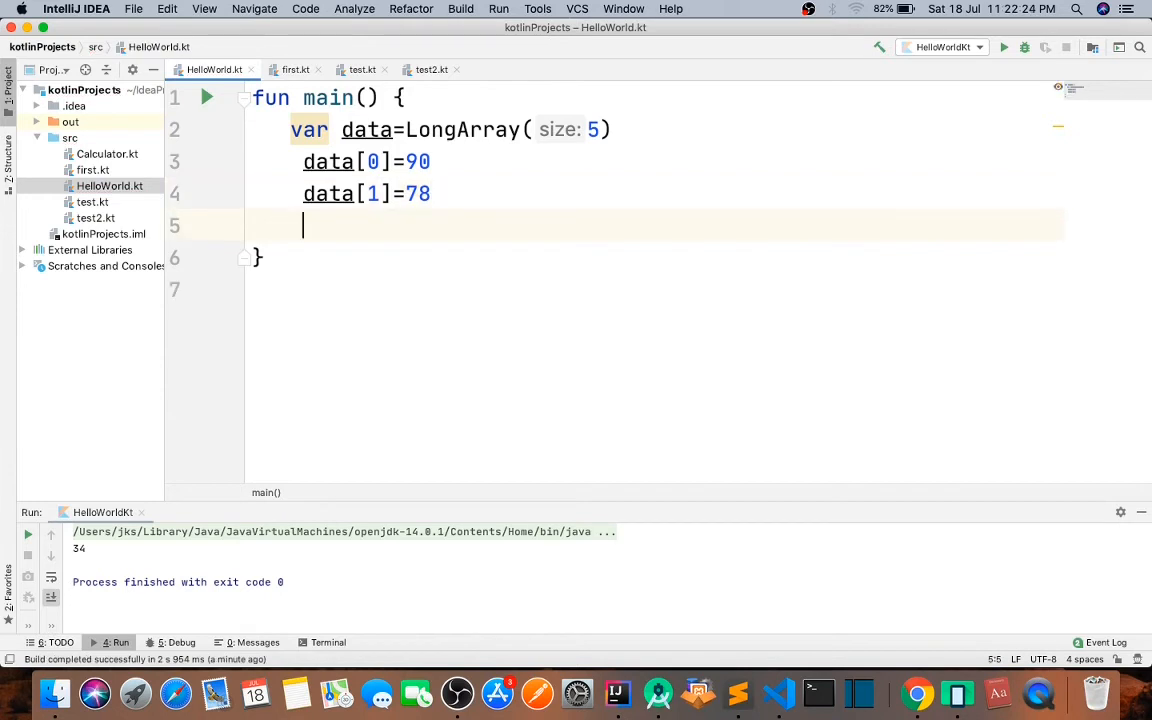
pyautogui.write('println()')
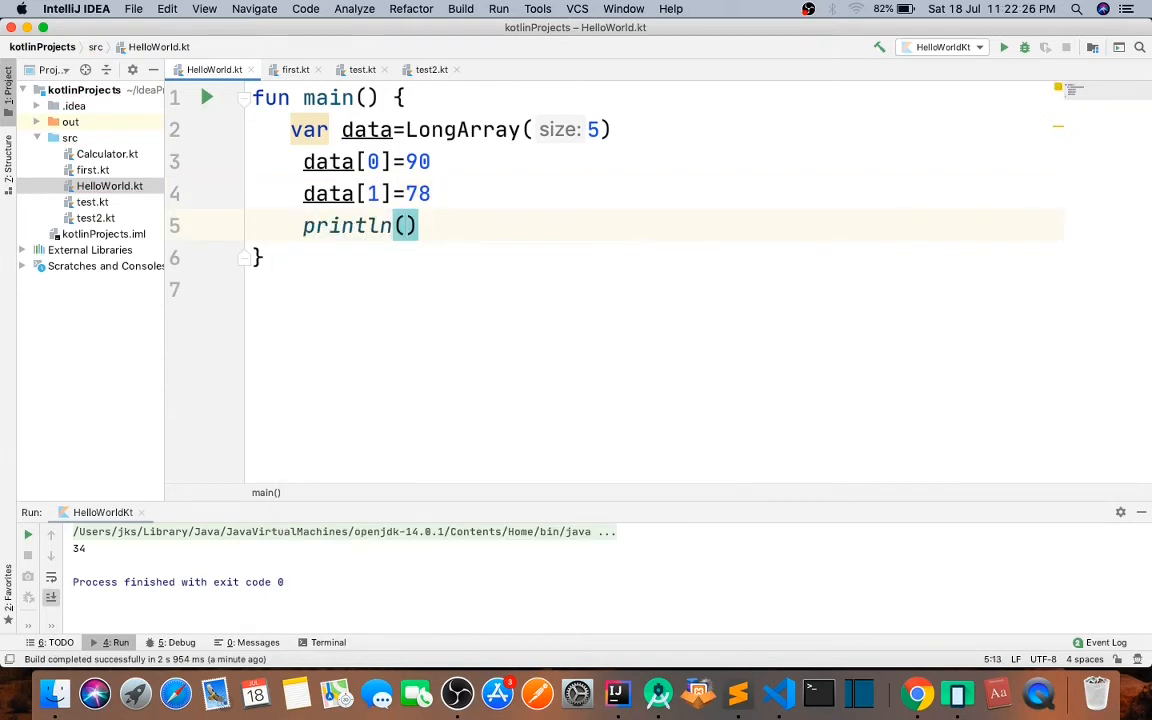
pyautogui.write('data[0]')
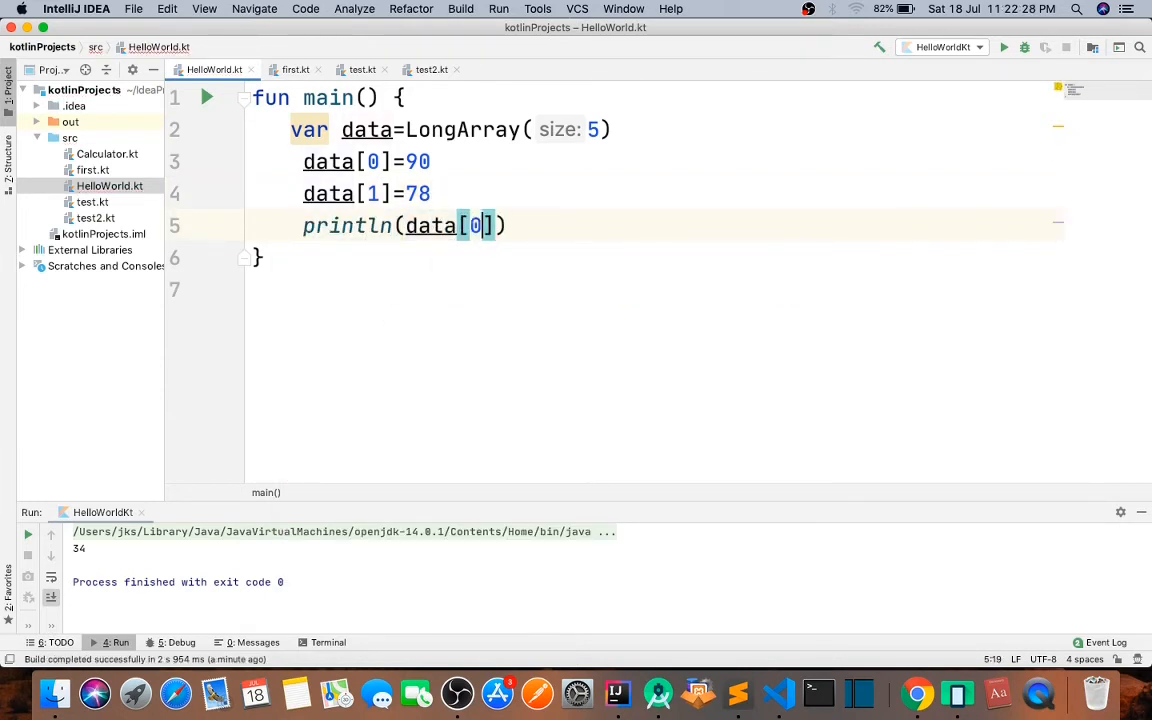